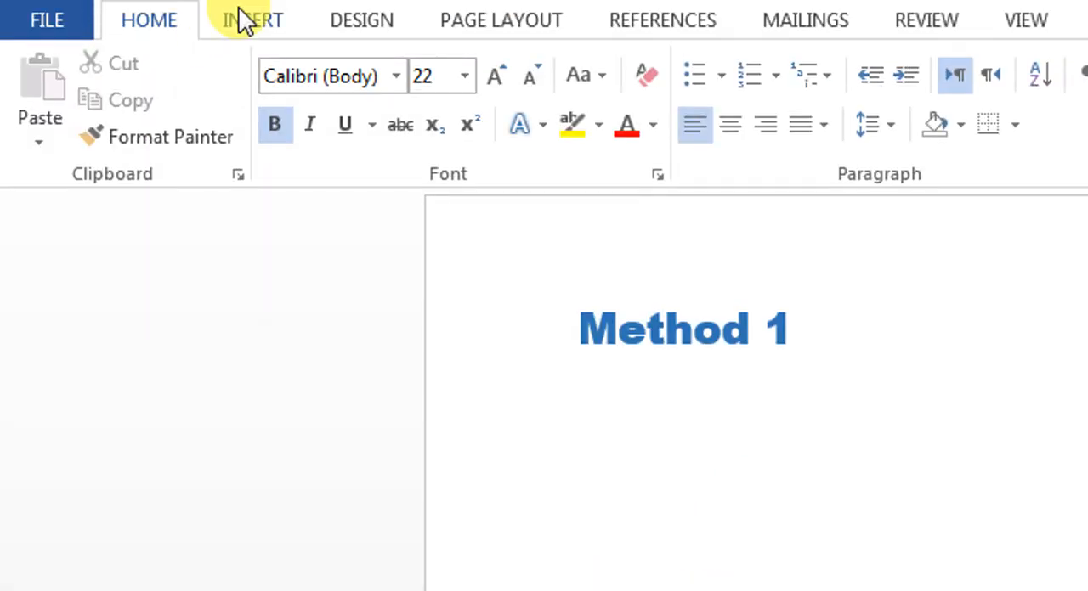
- Open the Symbol dialog via Insert > Symbol > More Symbols
left_click(253, 20)
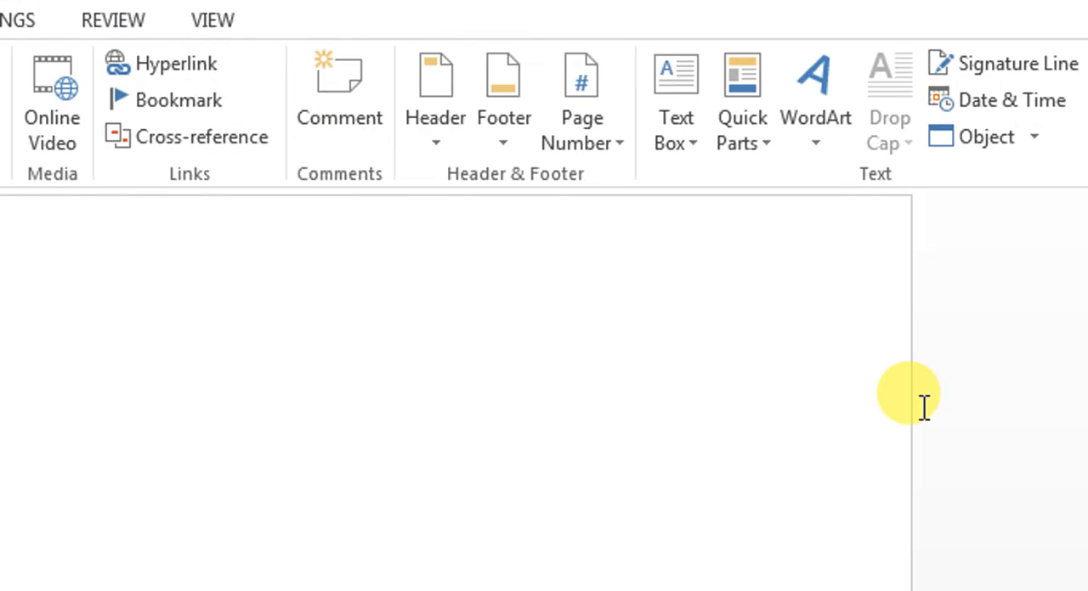
left_click(914, 100)
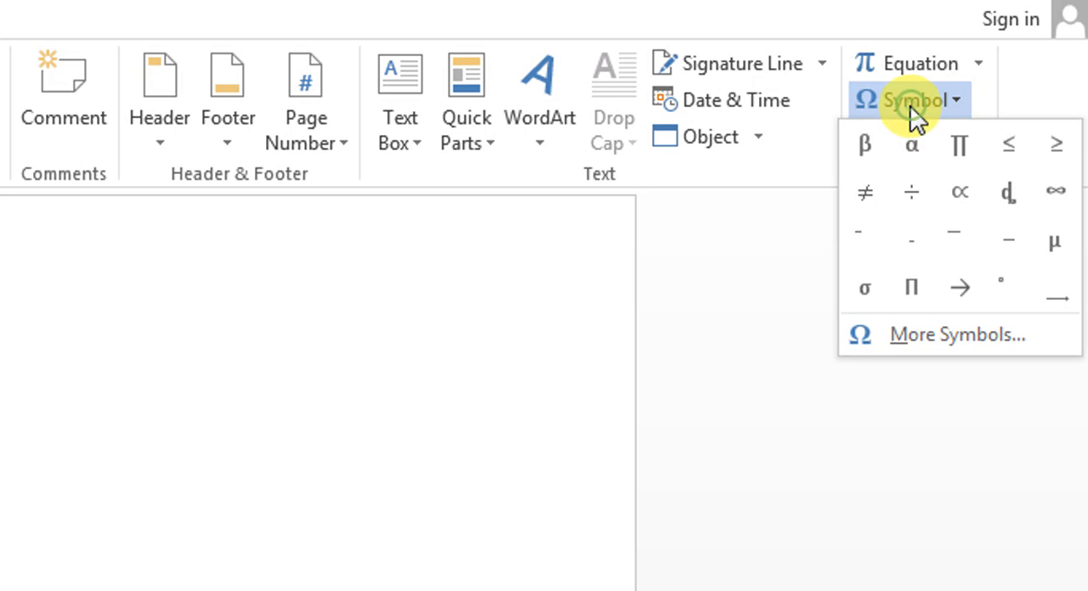
left_click(956, 334)
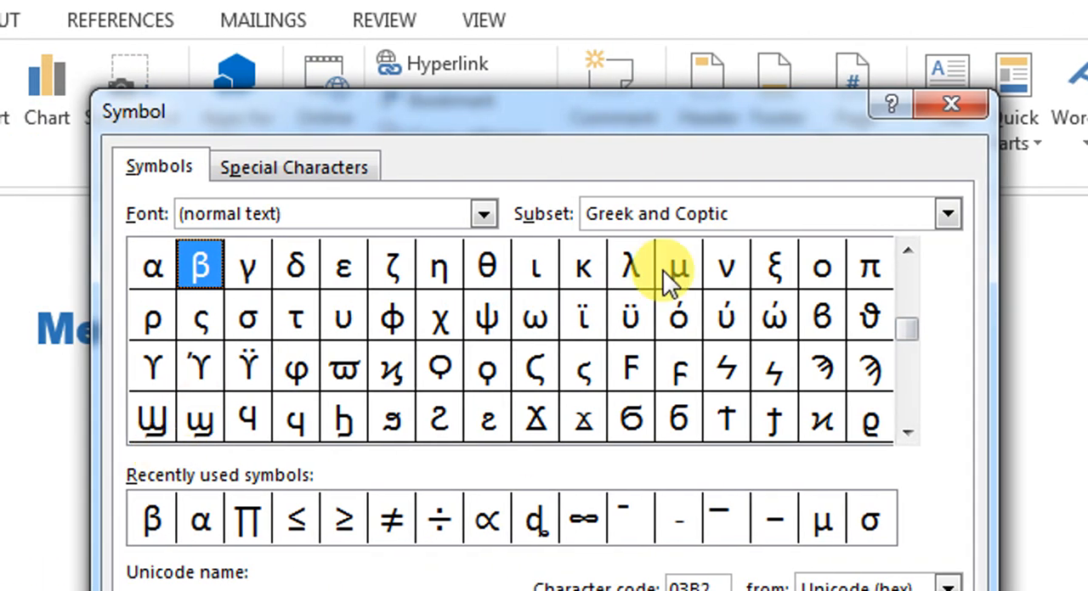
- Choose the Greek and Coptic subset and insert γ under the Method 1 heading
left_click(946, 213)
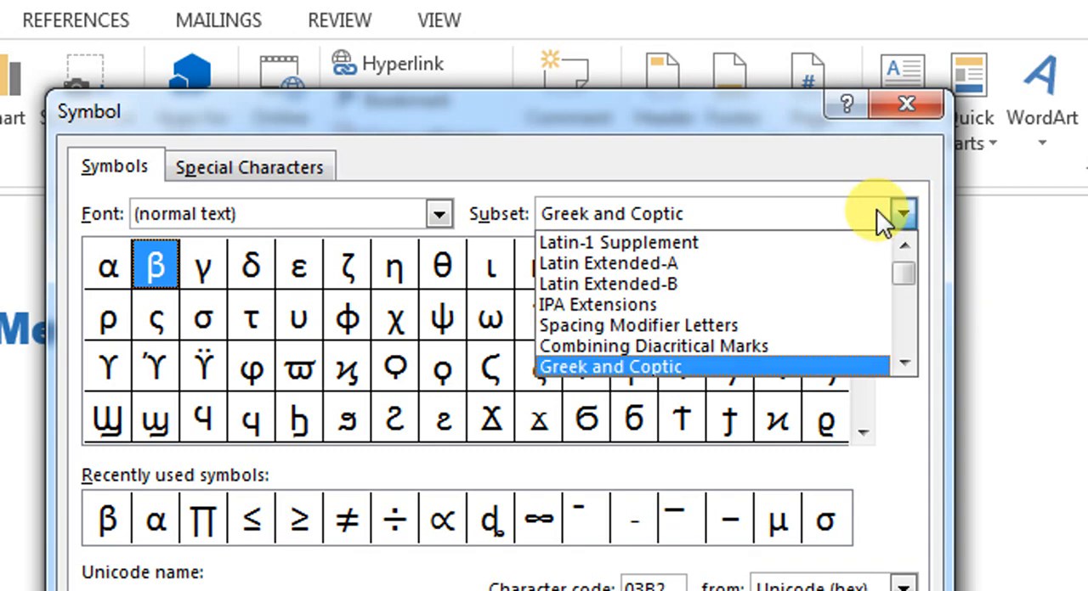
mouse_move(701, 382)
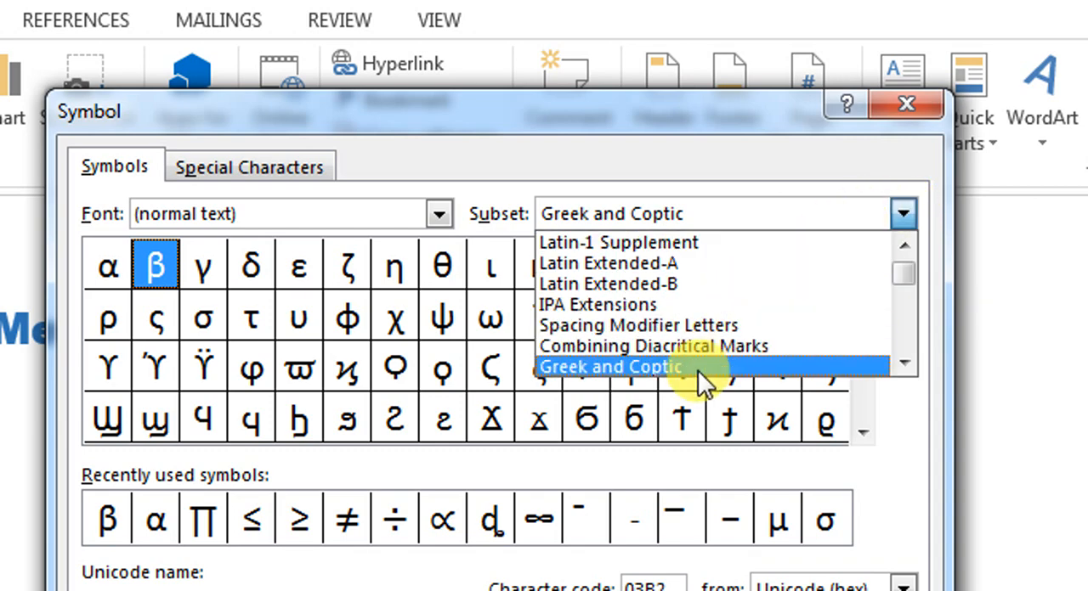
left_click(610, 366)
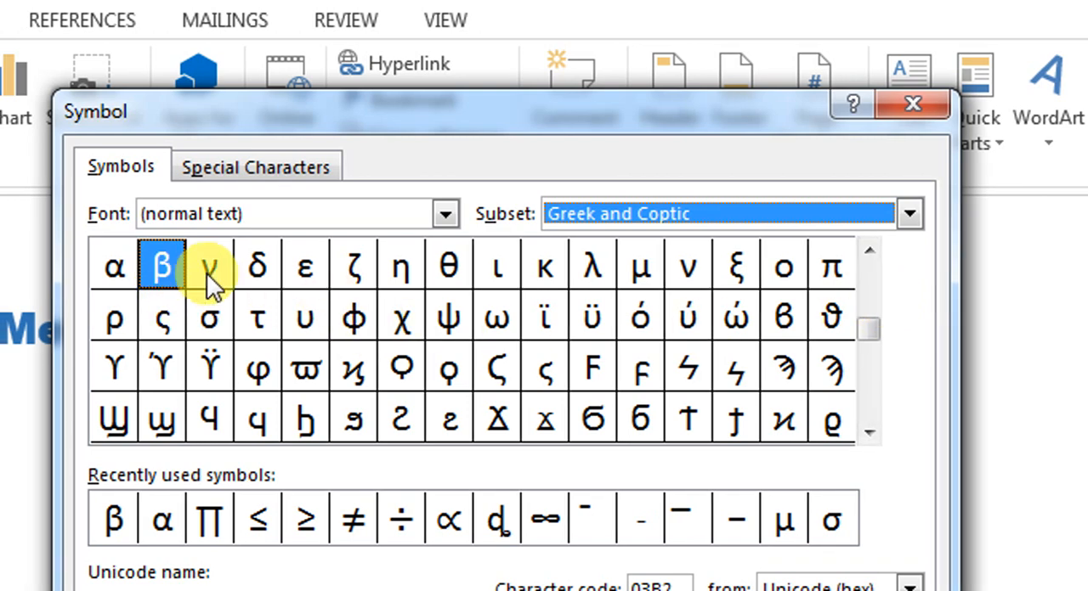
left_click(209, 265)
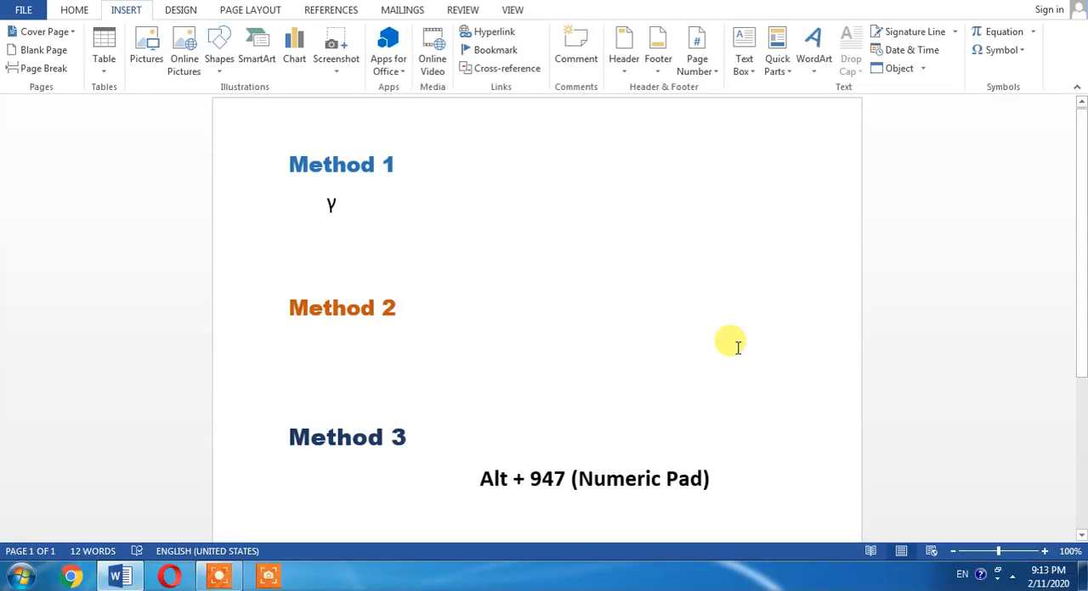
mouse_move(340, 212)
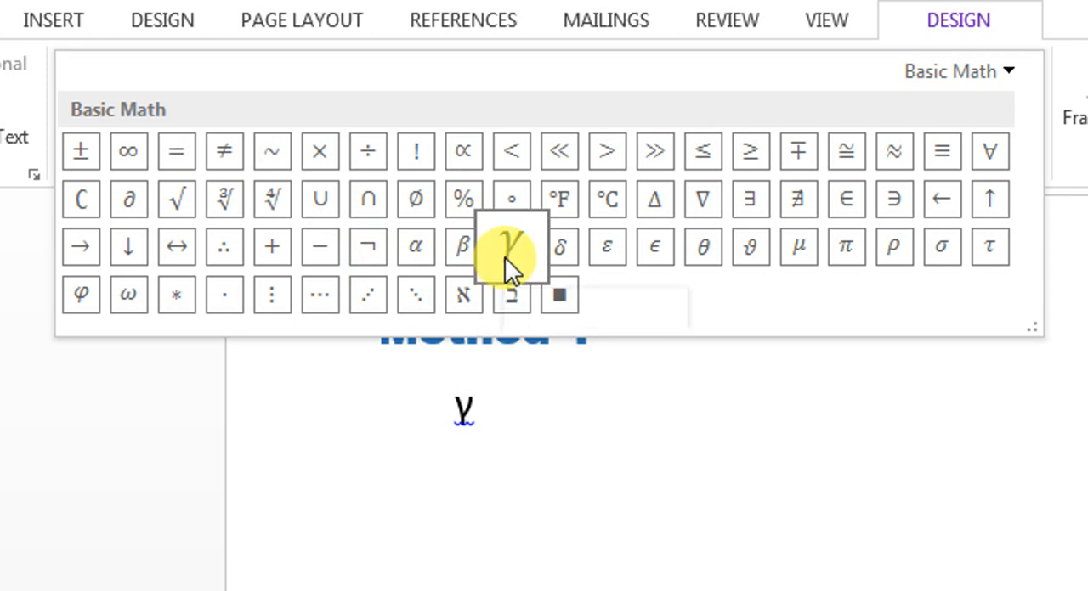
- Add γ from the Basic Math gallery to the equation under Method 2
left_click(511, 247)
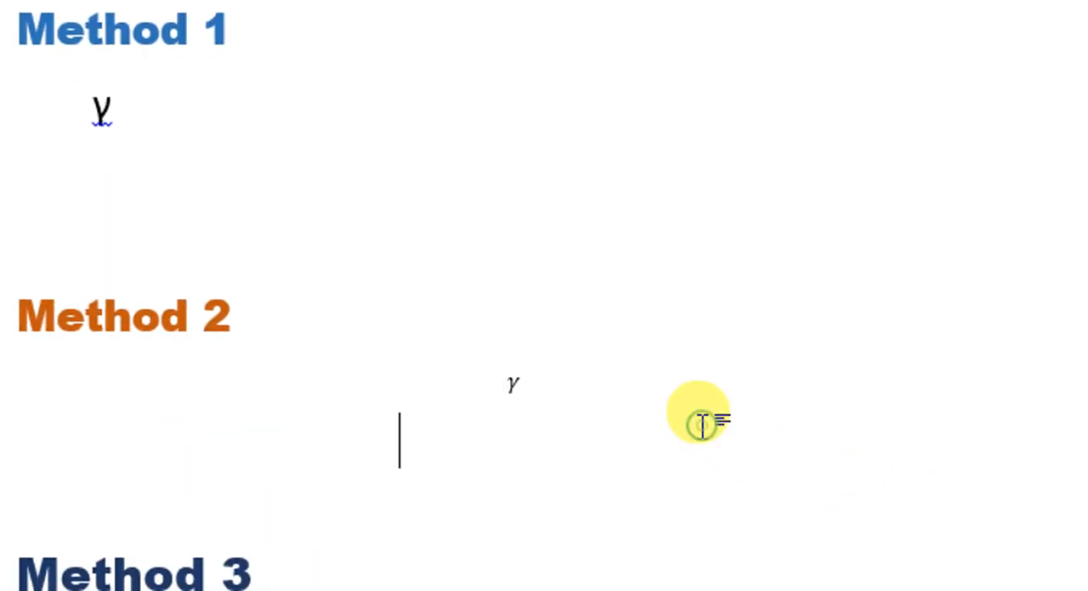